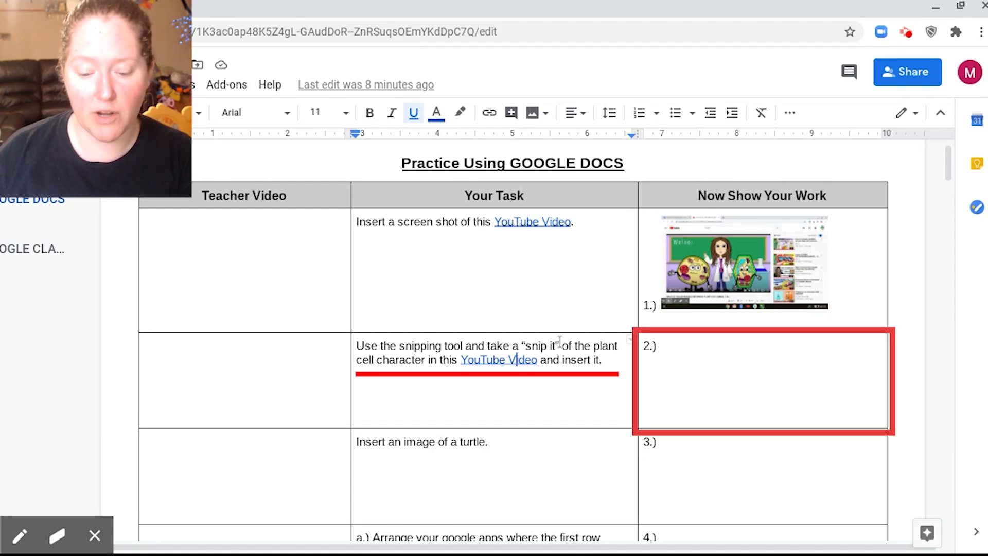
mouse_move(380, 366)
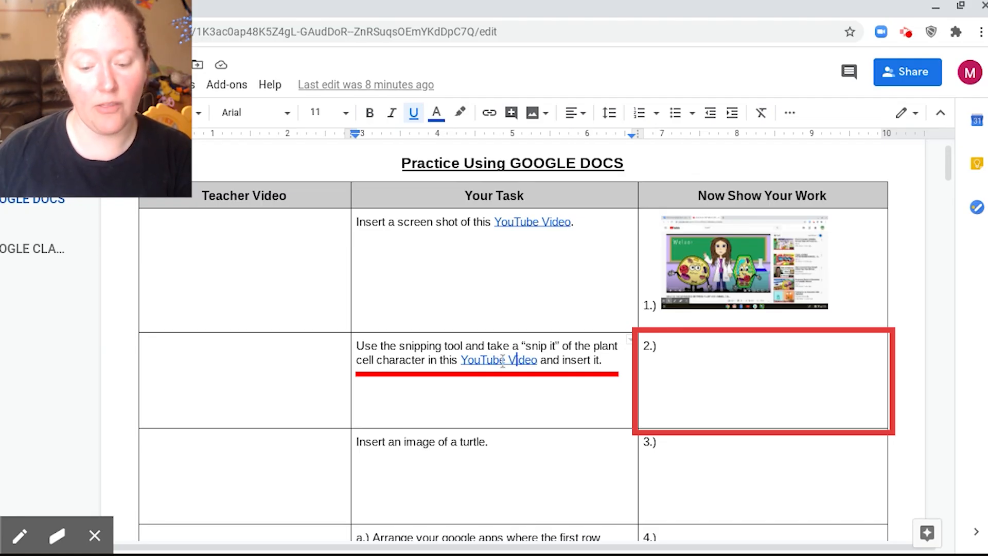
mouse_move(498, 360)
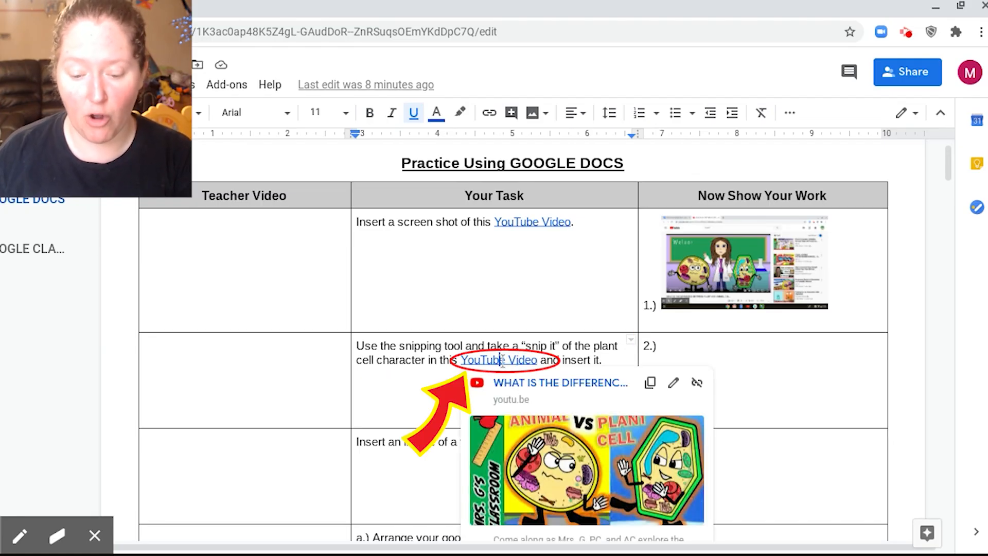
Step: Play the linked plant-versus-animal cell video and pause it on the cell characters
click(498, 360)
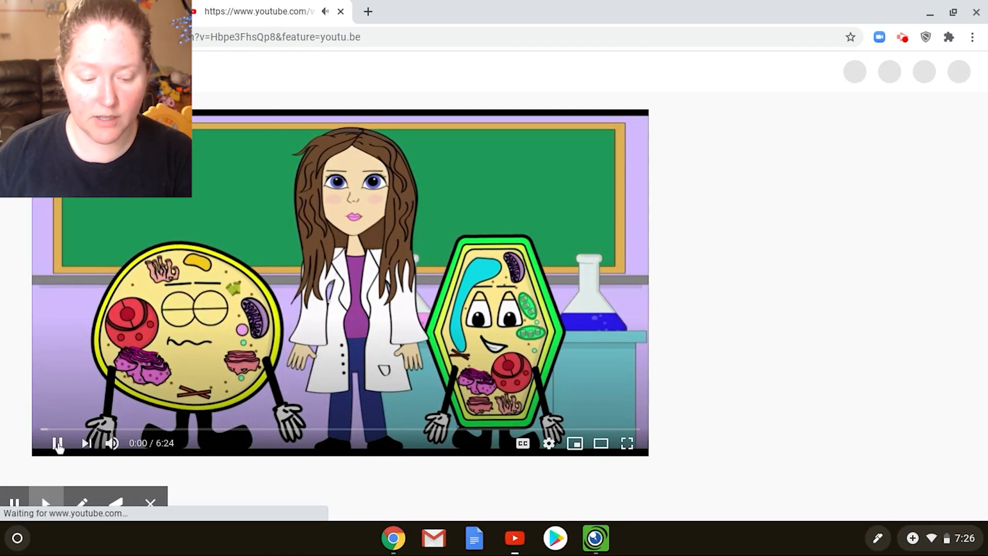
click(58, 443)
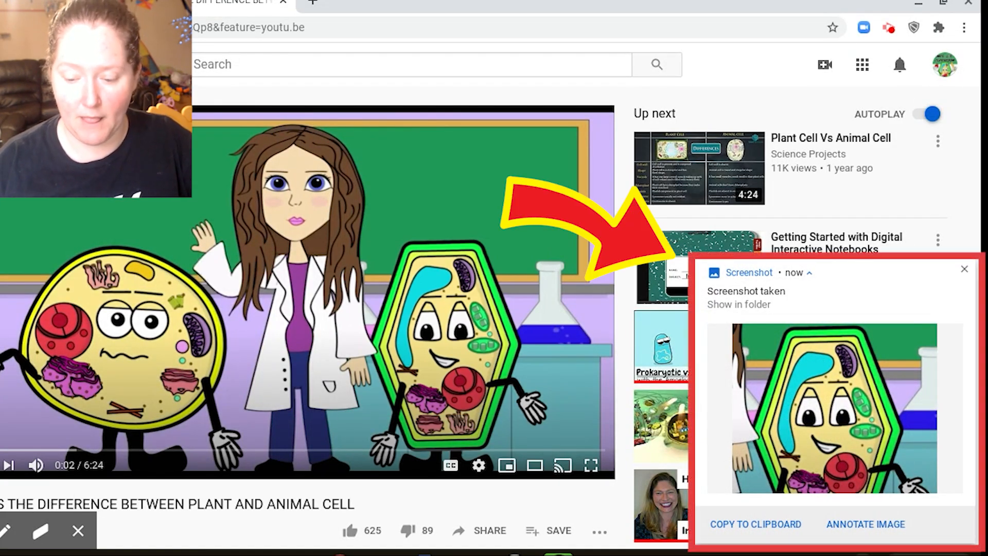
Step: Dismiss the 'Screenshot taken' notice and switch back to the worksheet document
click(964, 268)
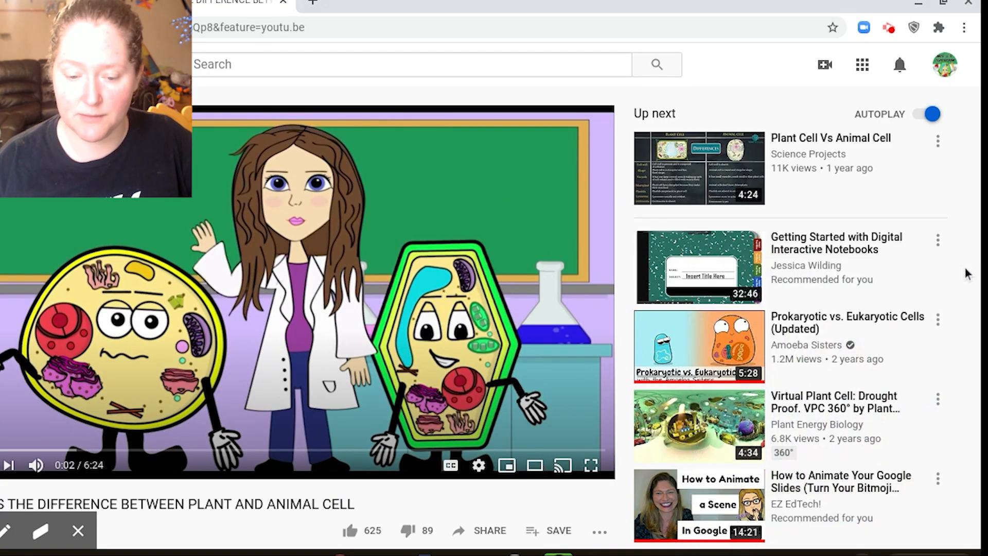
click(75, 17)
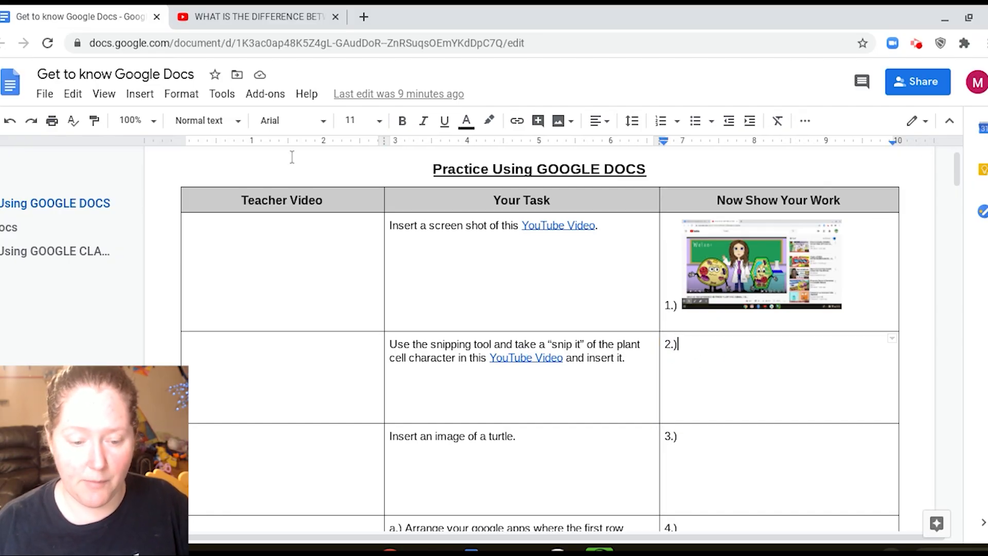
Step: Start an image upload from the computer into row 2's work cell after '2.)'
click(138, 94)
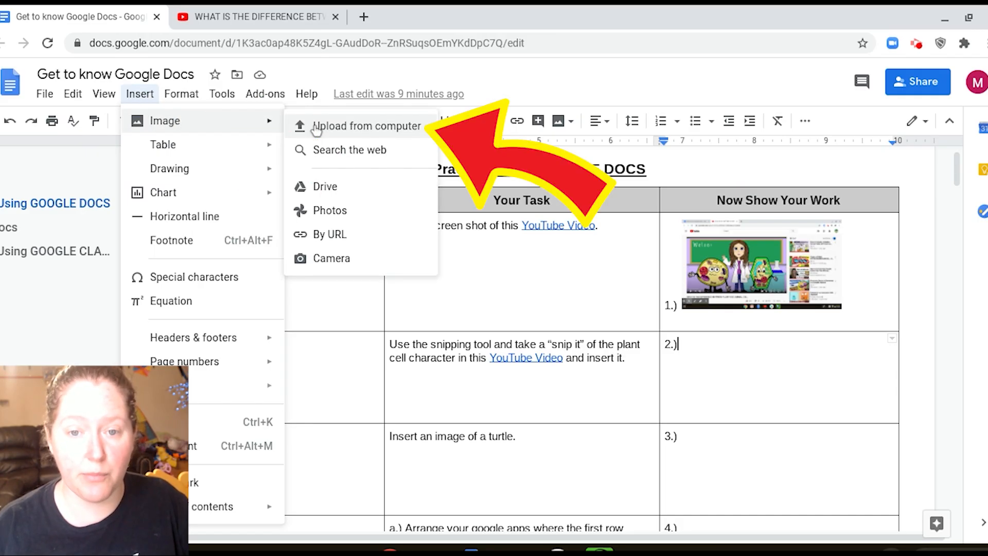
click(368, 125)
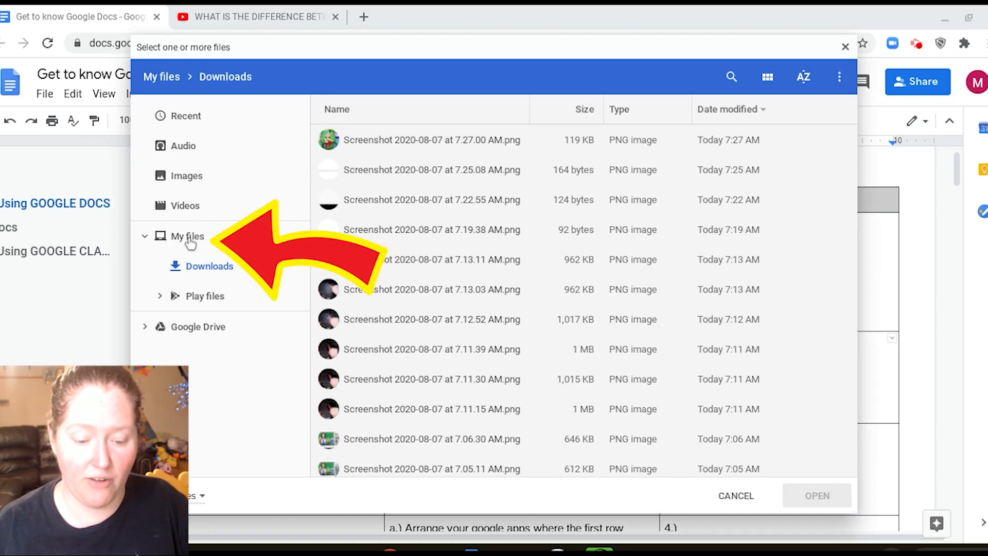
Step: Select the newest Screenshot 7.27.00 AM plant-cell snip in My files > Downloads
click(145, 237)
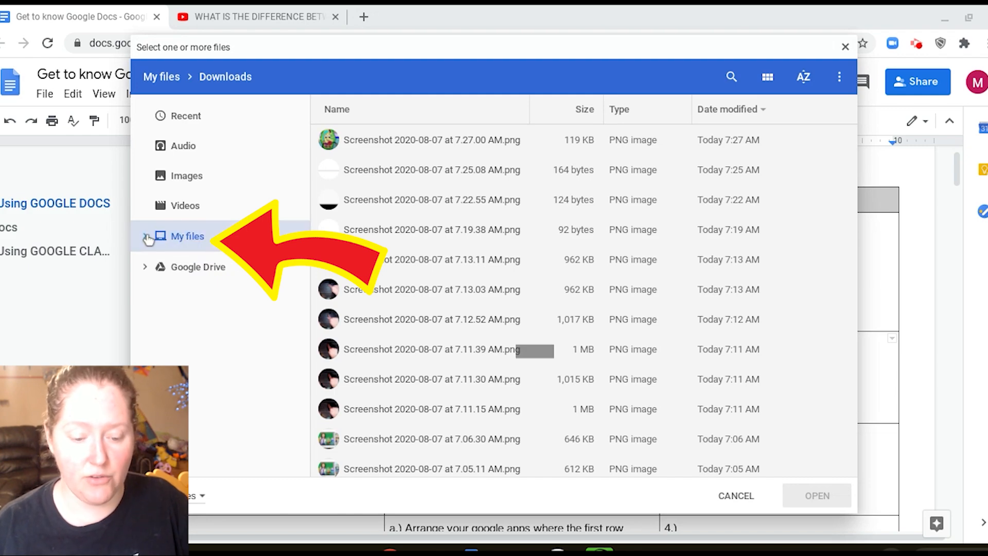
click(188, 235)
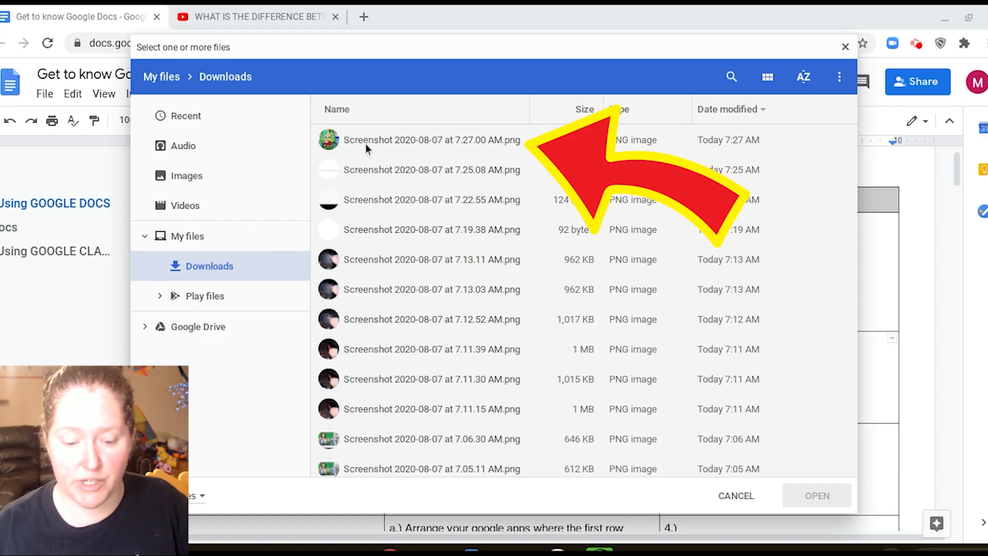
mouse_move(373, 146)
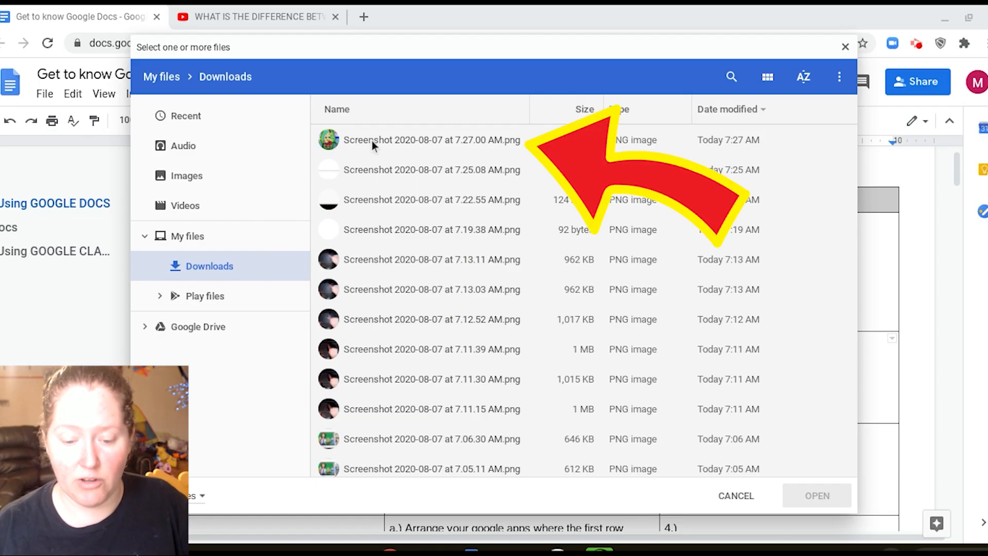
click(432, 139)
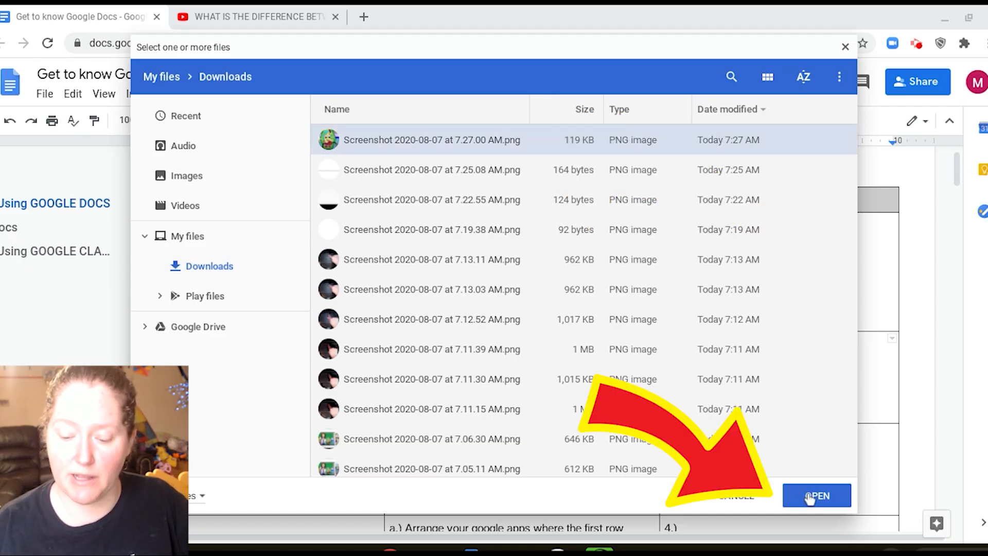
Step: Insert the plant-cell snip into row 2's cell and shrink it to a small size
click(816, 496)
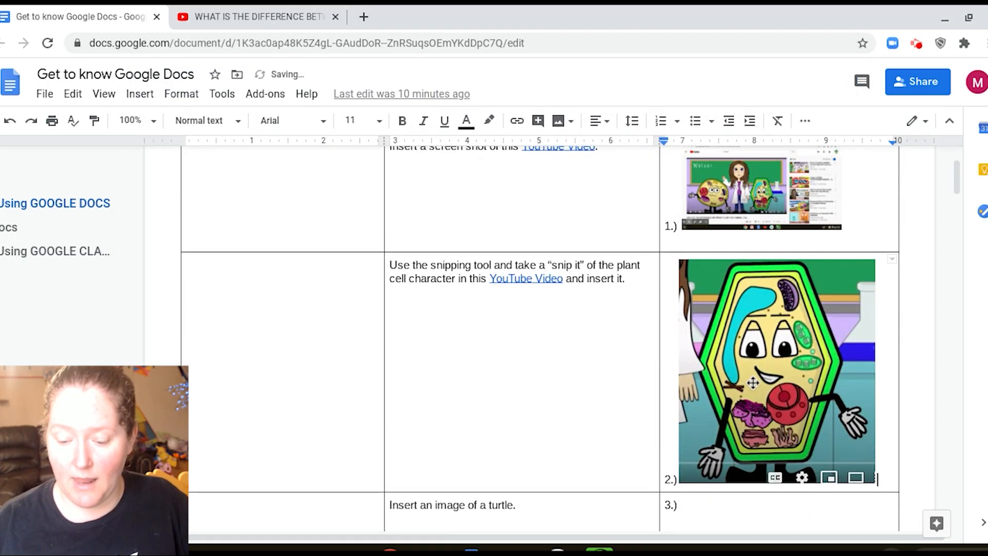
click(776, 372)
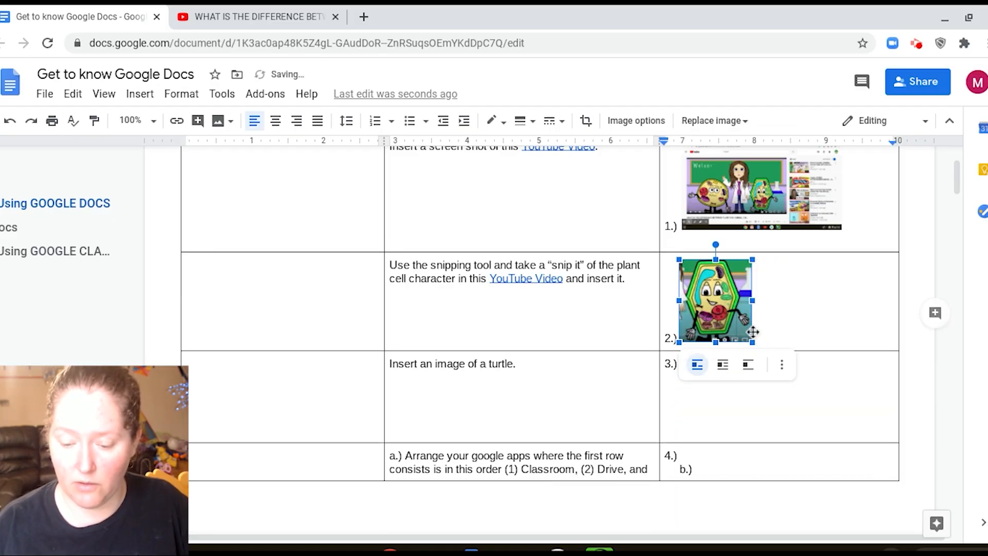
mouse_move(809, 319)
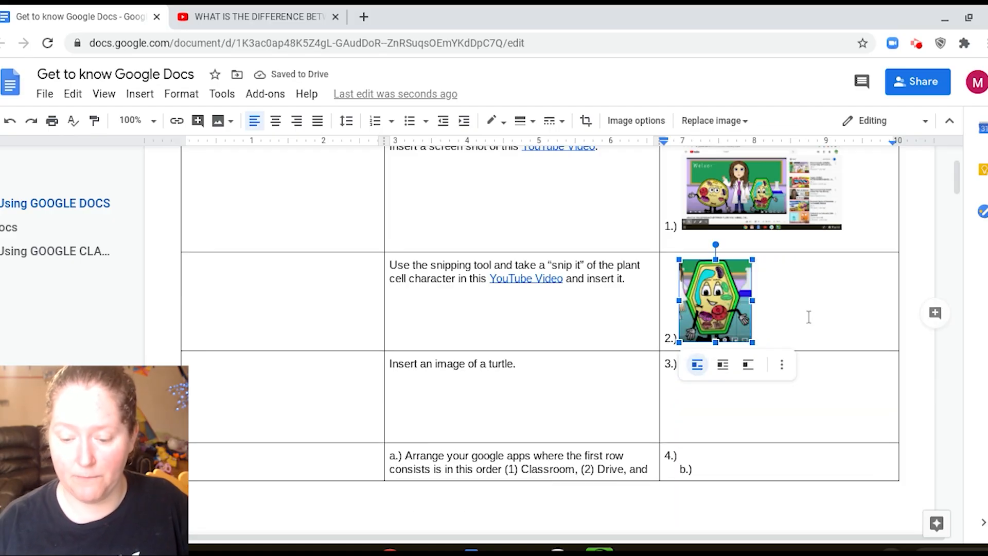
click(810, 317)
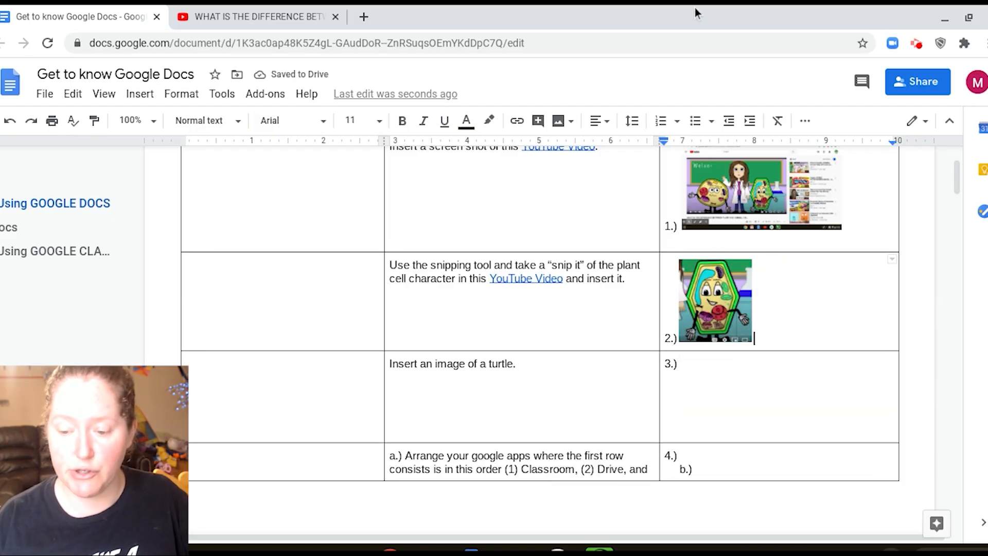